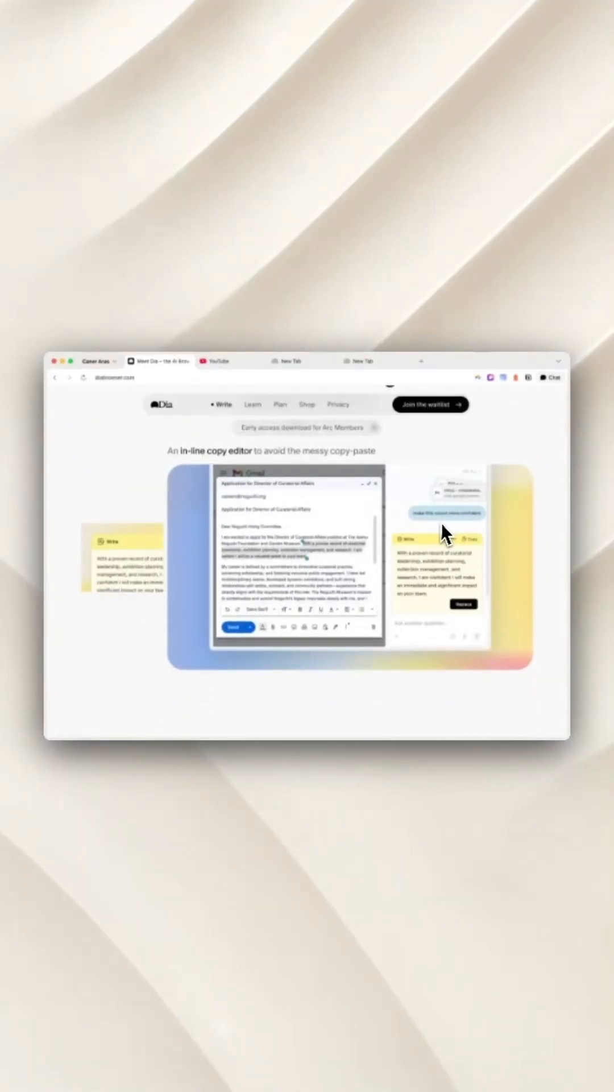
# Ask the Dia assistant for the key takeaways of the AI-assisted design thinking page.
pyautogui.click(253, 404)
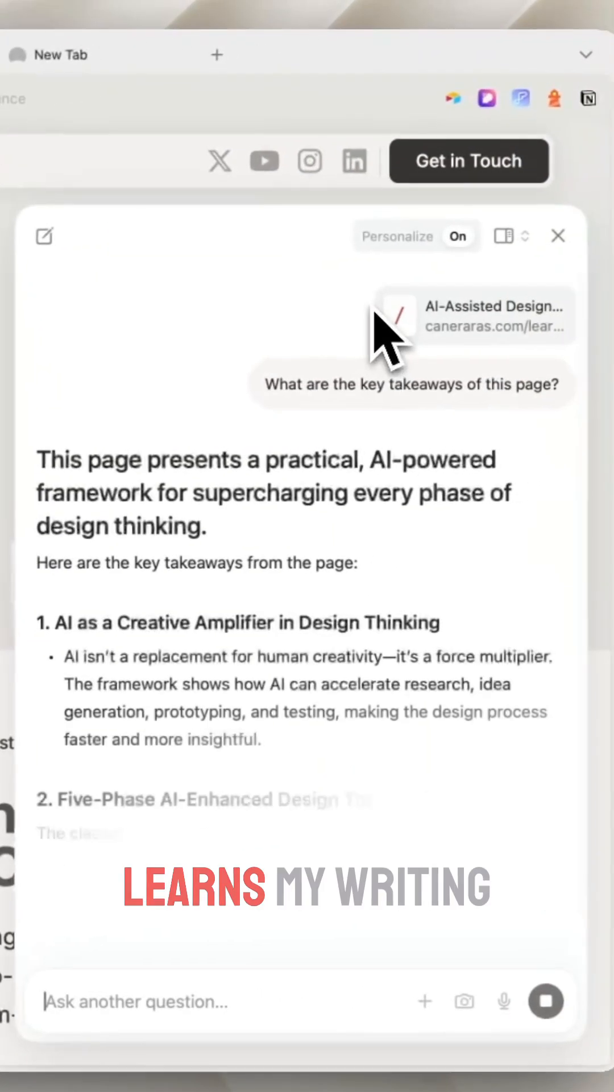
pyautogui.scroll(-3)
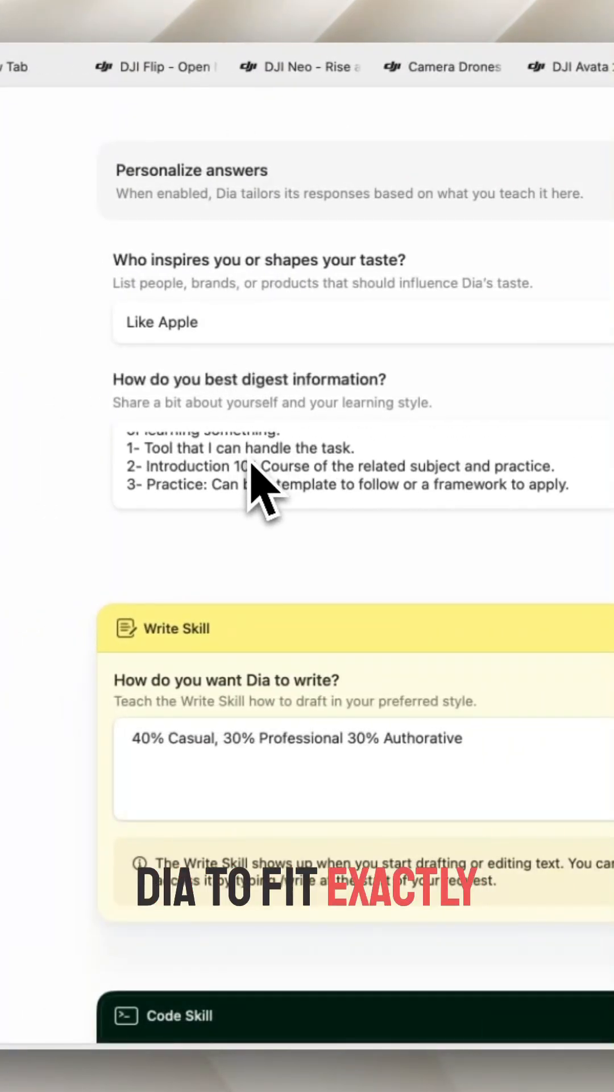
# Create a /linkedinpost custom skill that reads the tab and writes a post sharing the page.
pyautogui.scroll(-3)
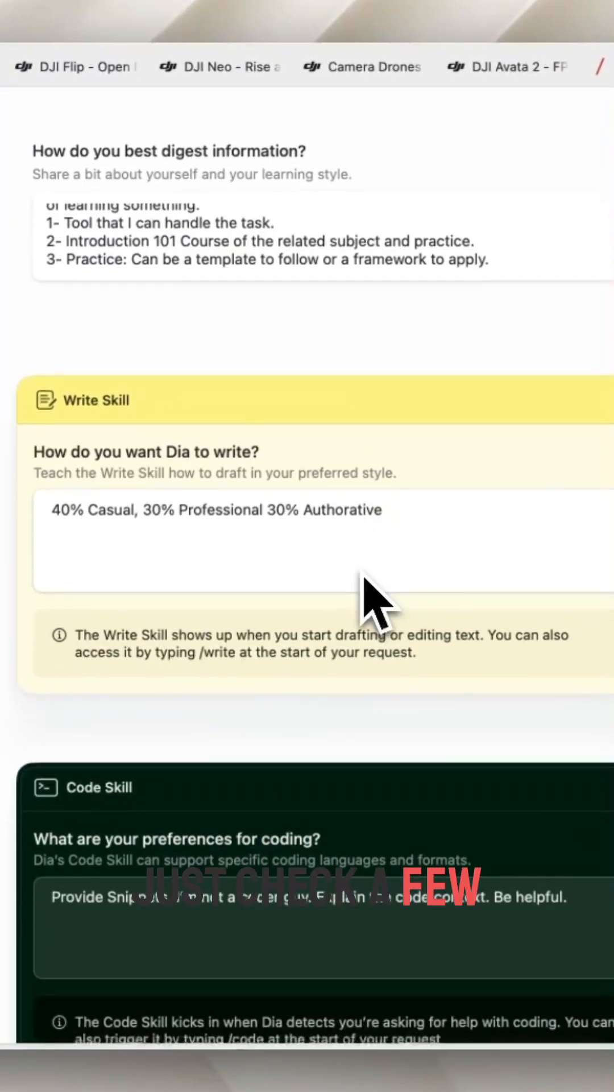
pyautogui.scroll(-3)
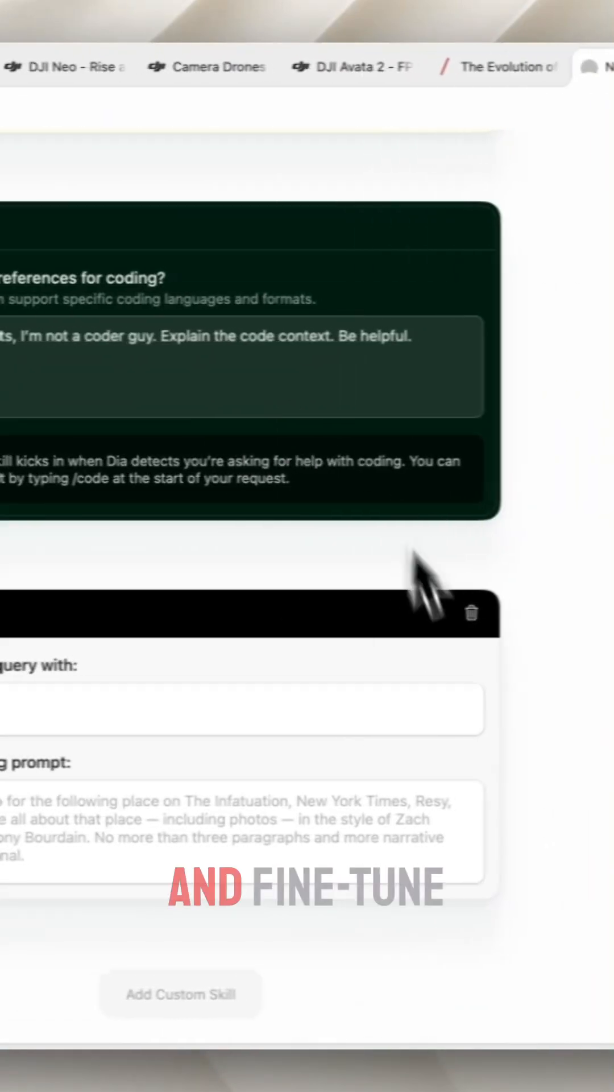
pyautogui.write('/linkedinpost')
pyautogui.write('Read th')
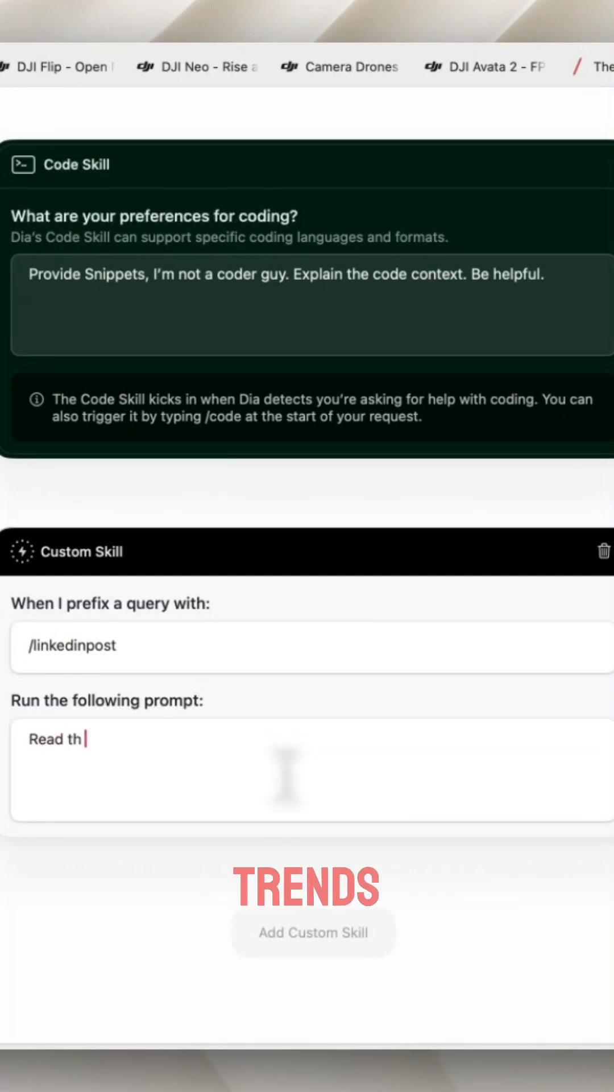
pyautogui.write('e tab and write a post to share this page on')
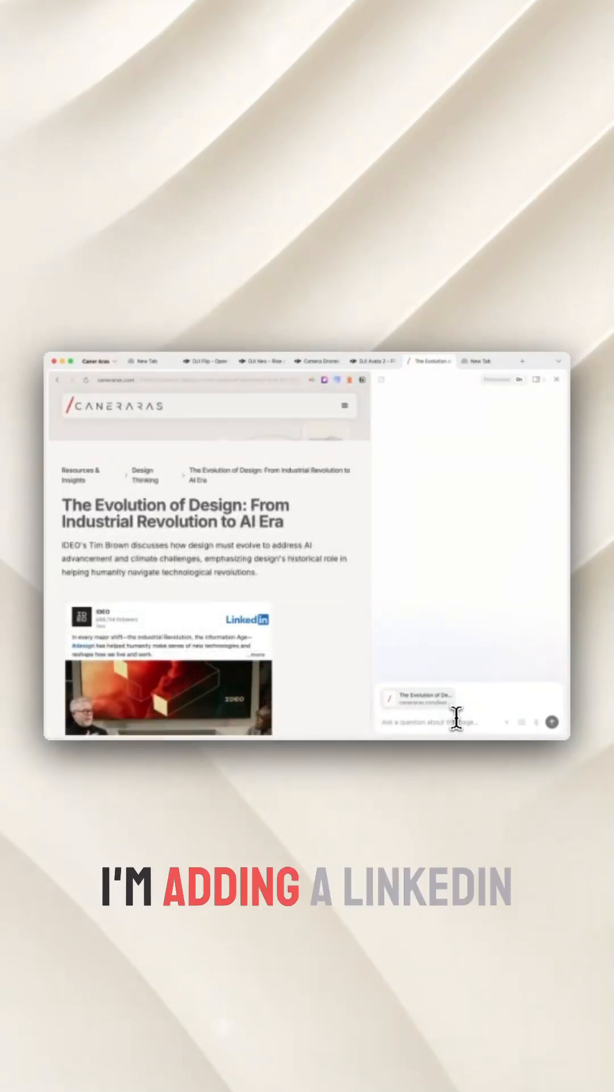
# Run /linkedinpost on the Evolution of Design article to draft a LinkedIn post with hashtags.
pyautogui.write('/linkedinpost')
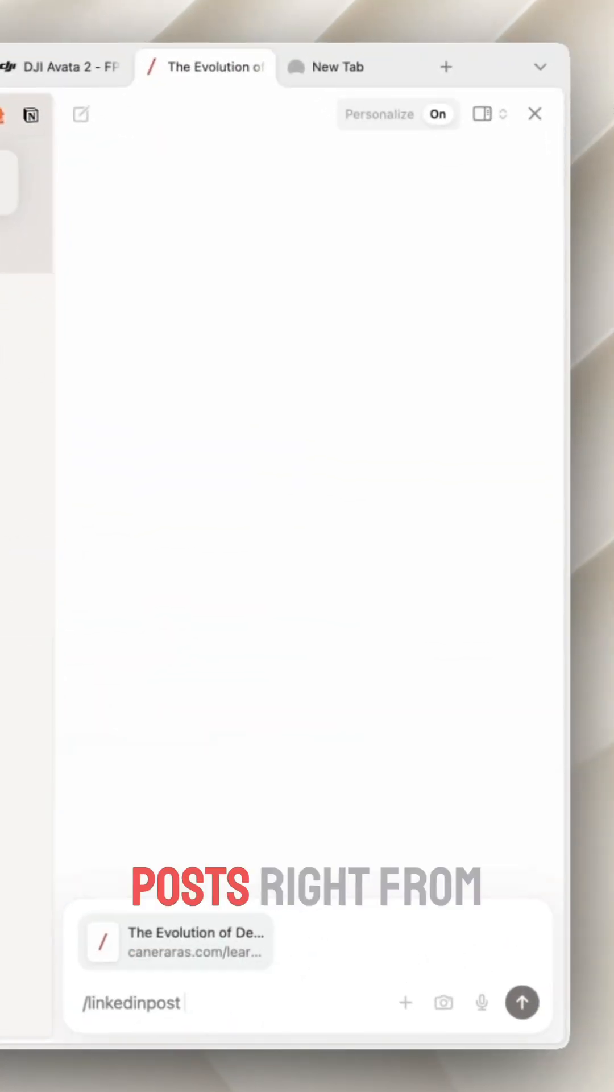
pyautogui.click(521, 1002)
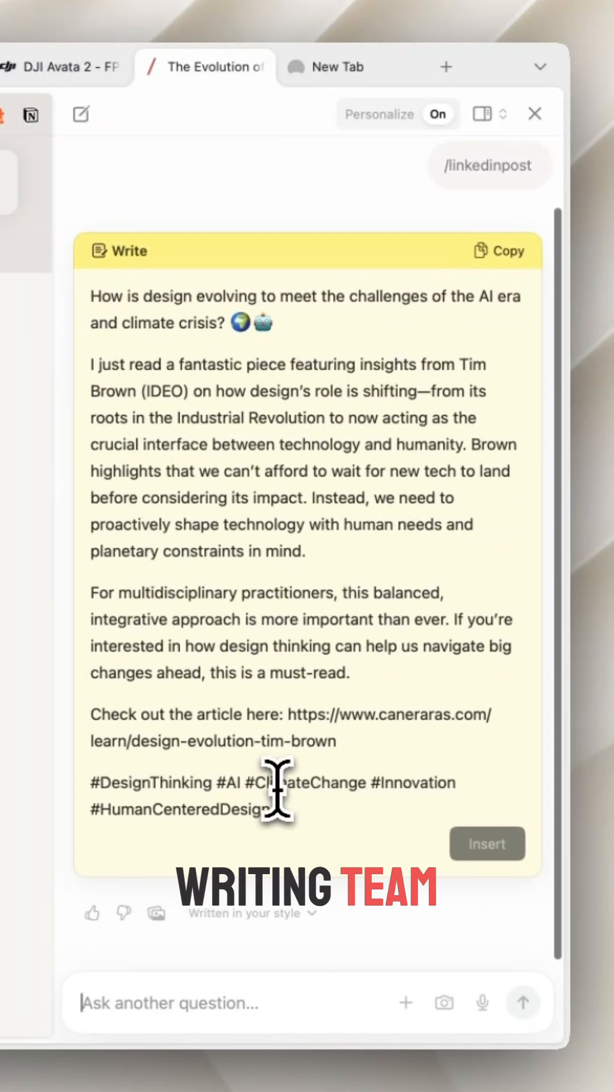
pyautogui.click(499, 250)
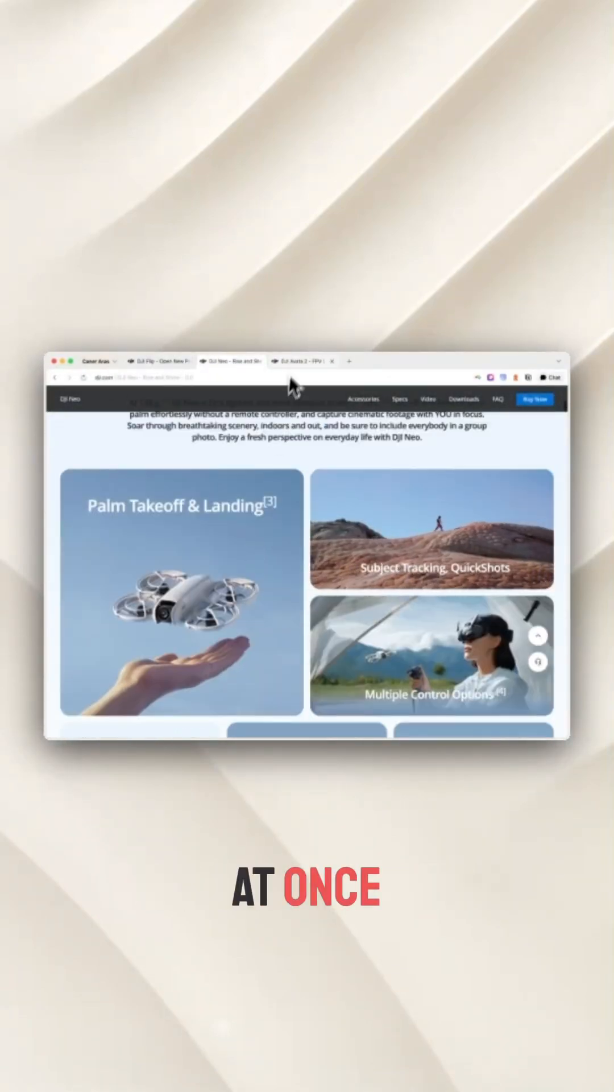
# Get a comparison table of the open DJI drone tabs with a designer's take and recommendation.
pyautogui.click(305, 360)
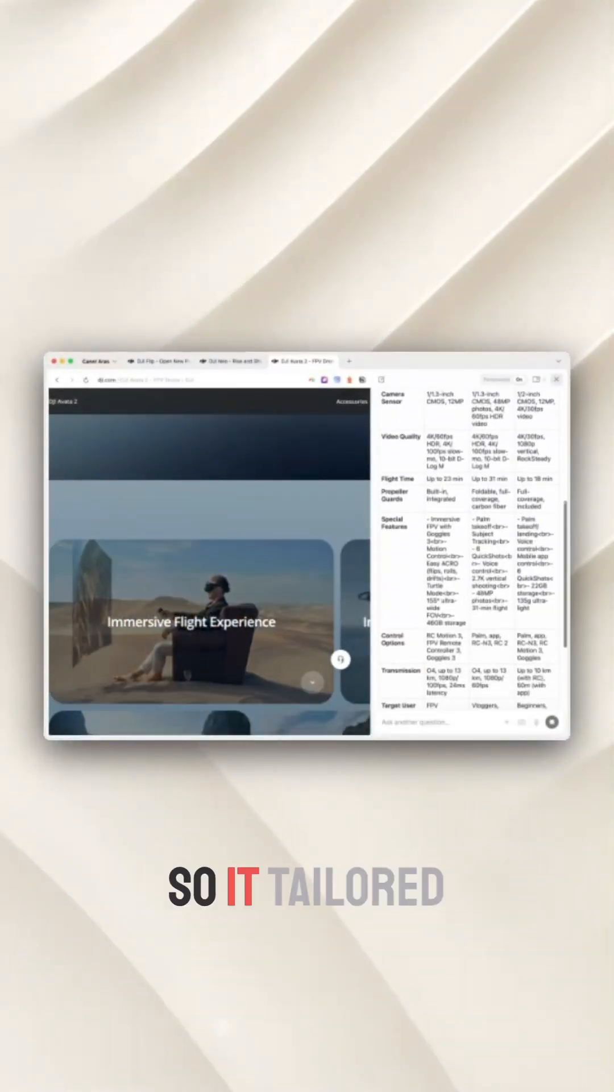
pyautogui.scroll(-3)
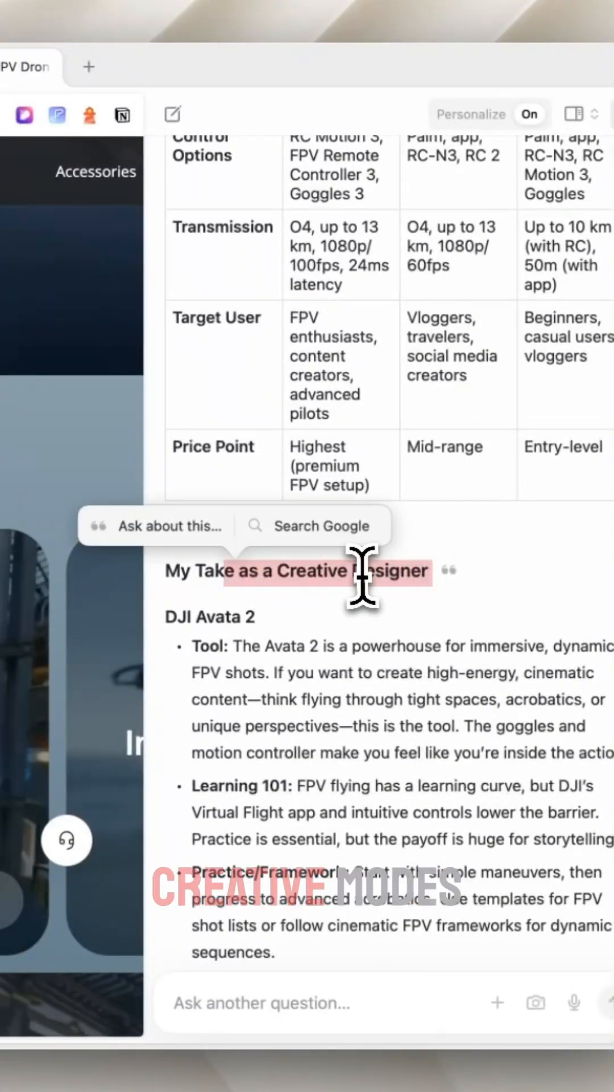
pyautogui.scroll(-3)
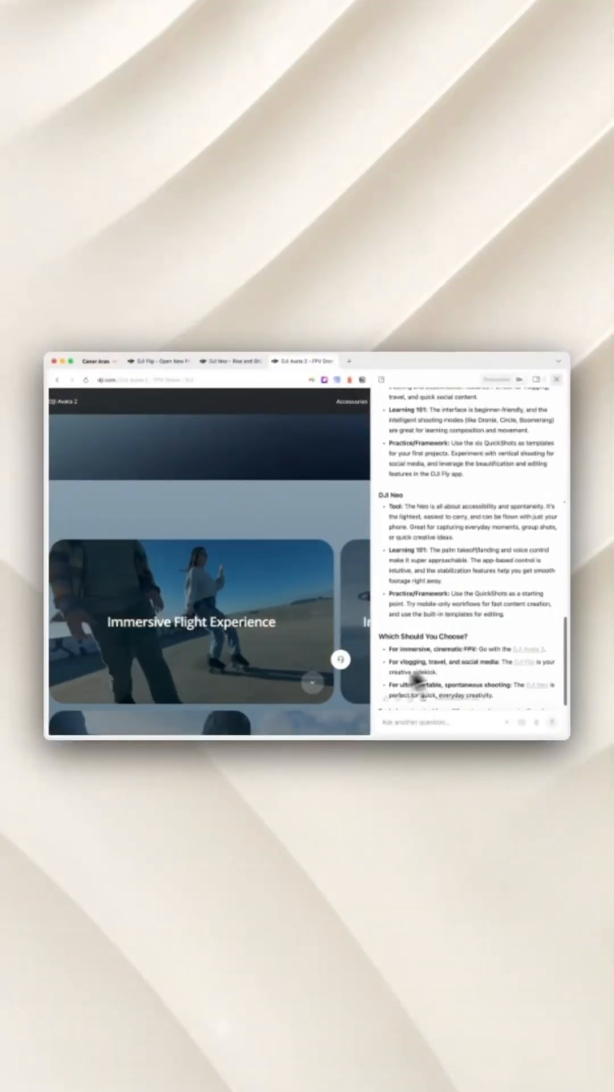
pyautogui.click(308, 362)
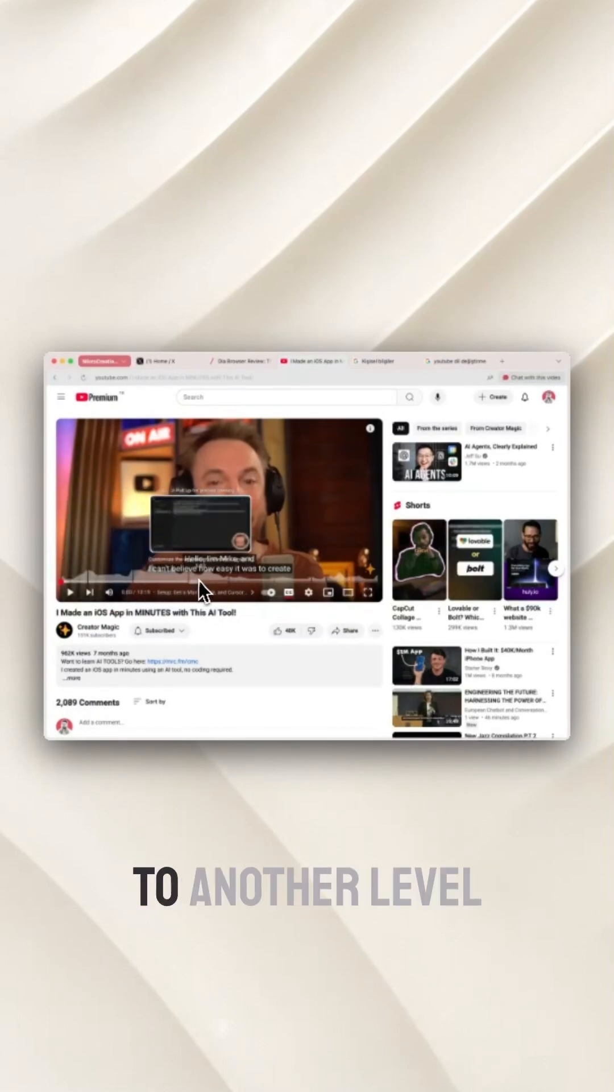
# Ask "What is the tool stack" on the iOS-app video for a timestamped tool breakdown.
pyautogui.click(531, 377)
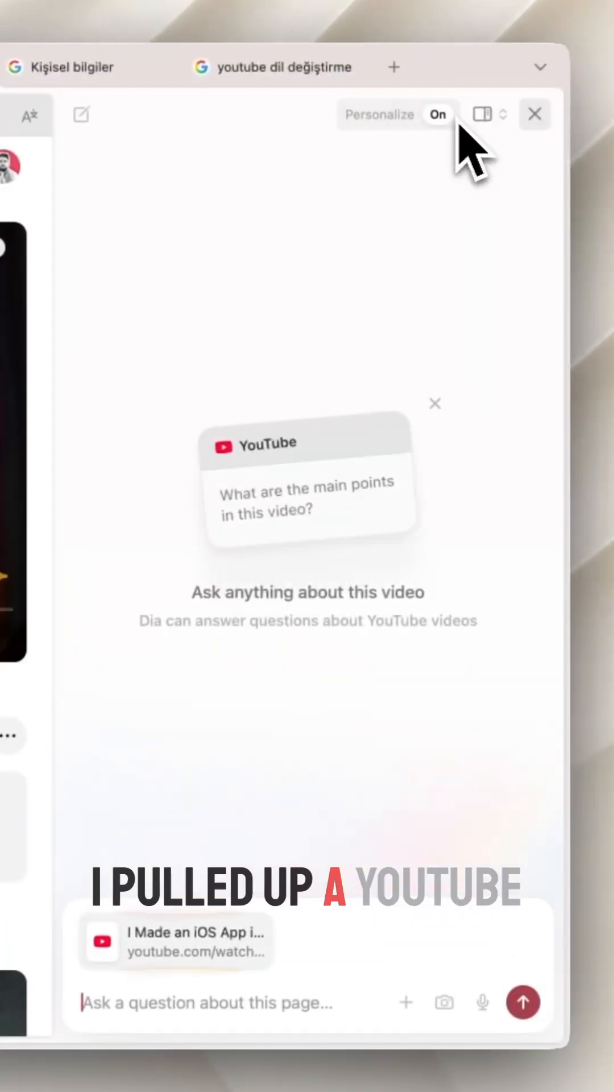
pyautogui.write('What is the tool stack')
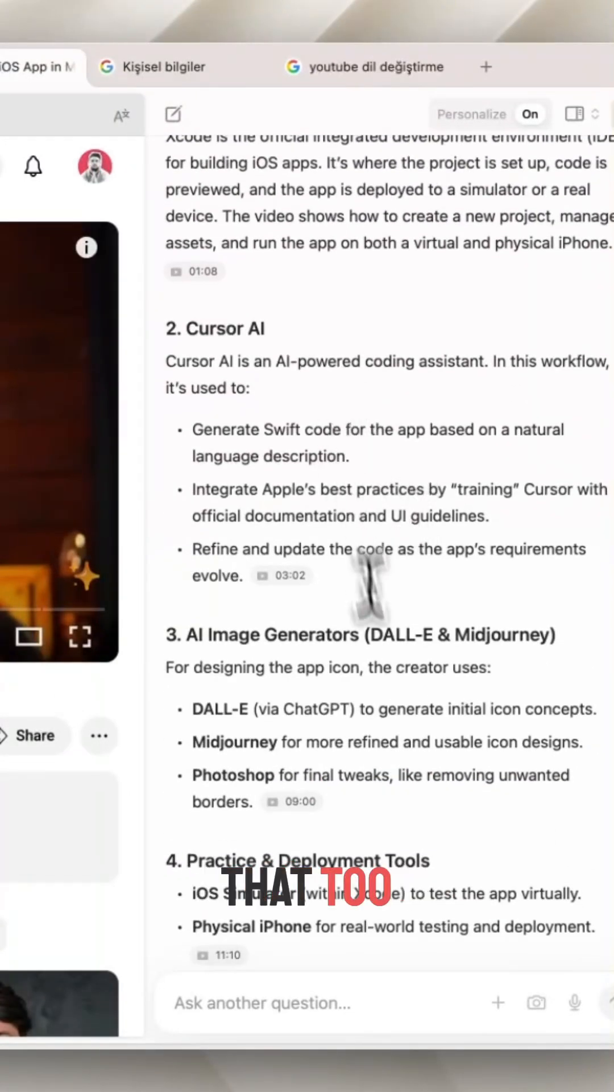
pyautogui.scroll(-3)
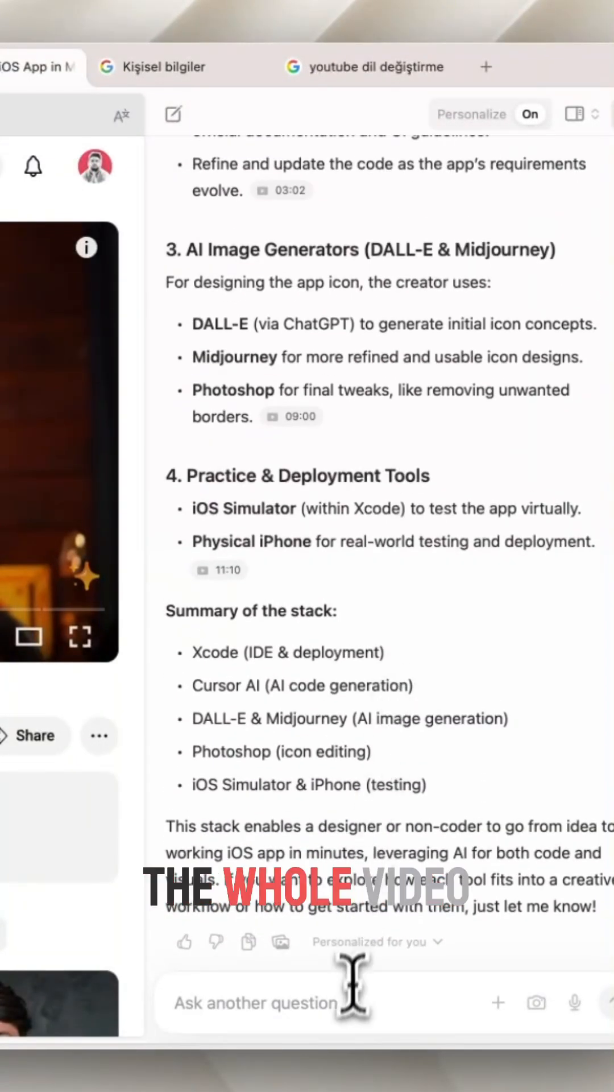